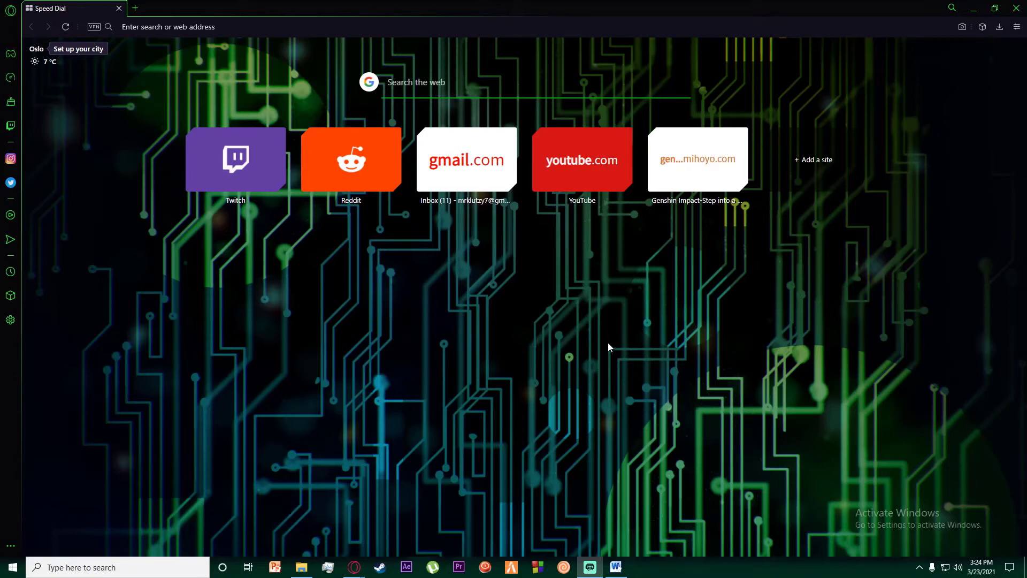
mouse_move(584, 330)
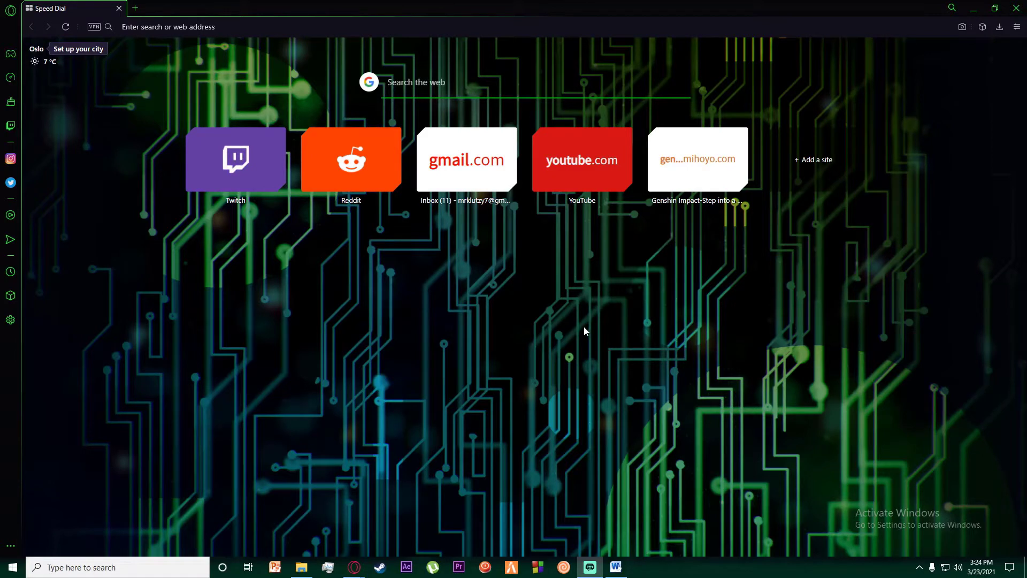
mouse_move(590, 338)
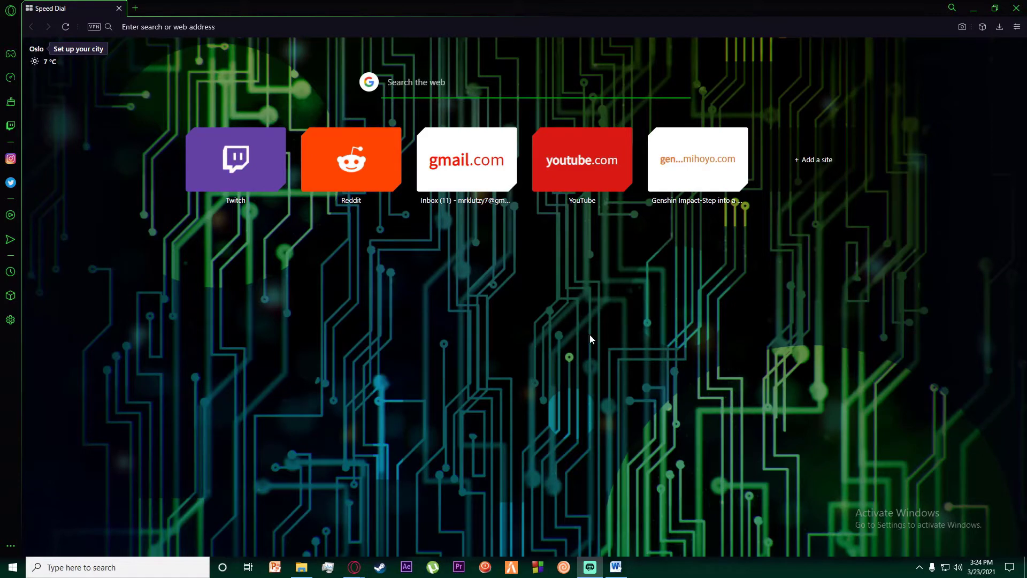
mouse_move(578, 353)
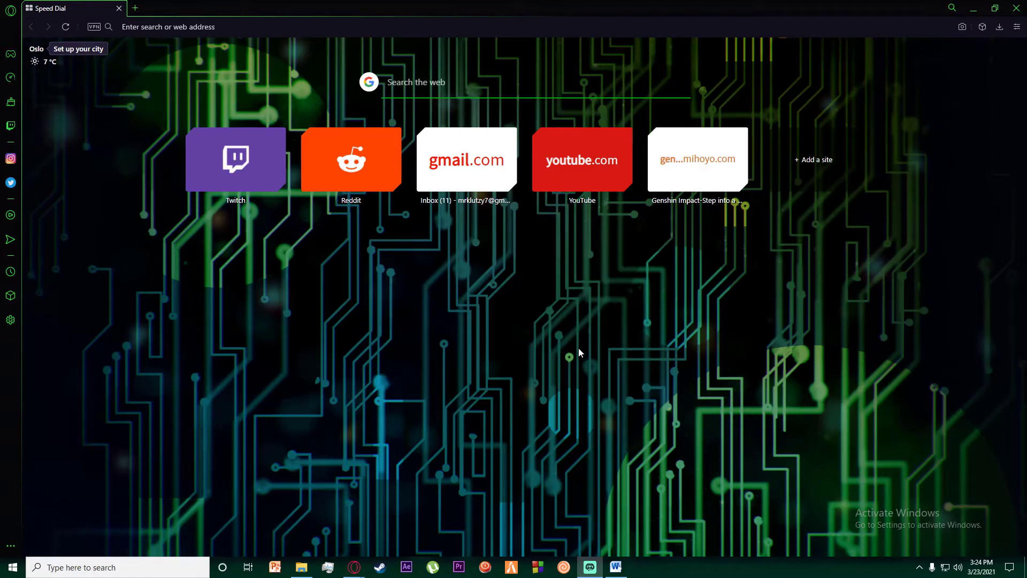
mouse_move(565, 359)
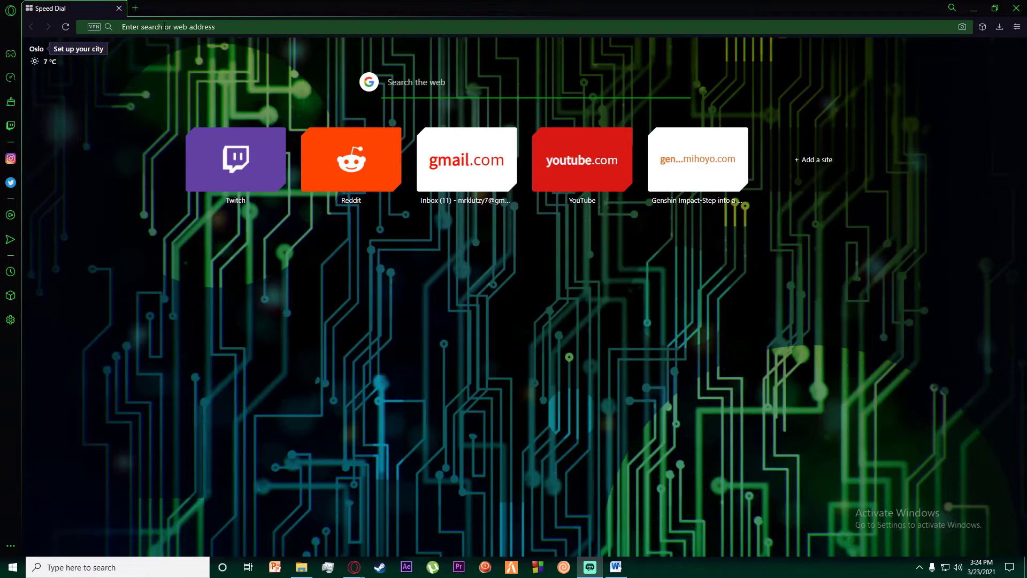
Step: Go to wish.com from the address bar and scroll the product feed
type("wish.com")
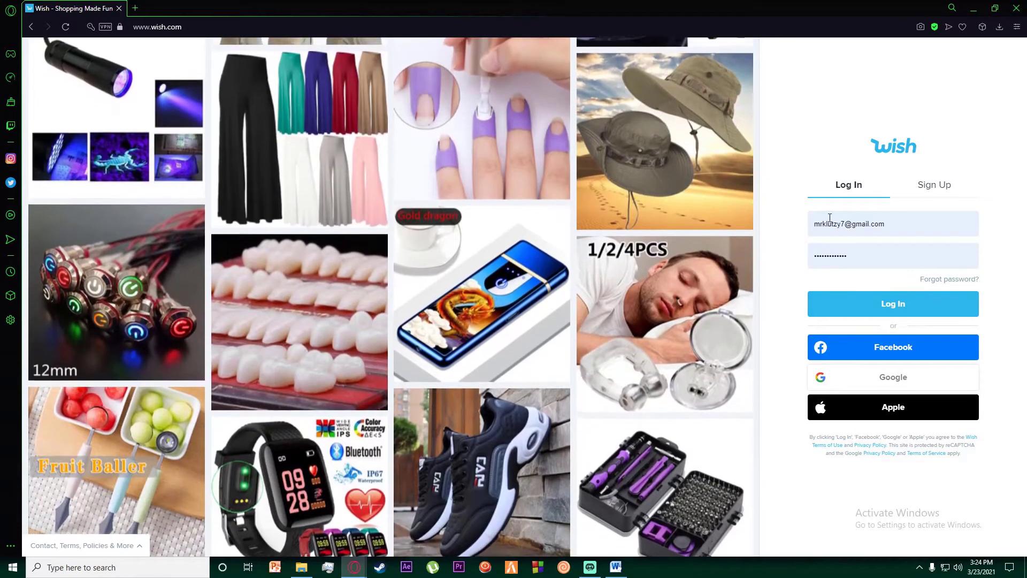
scroll("up", 3)
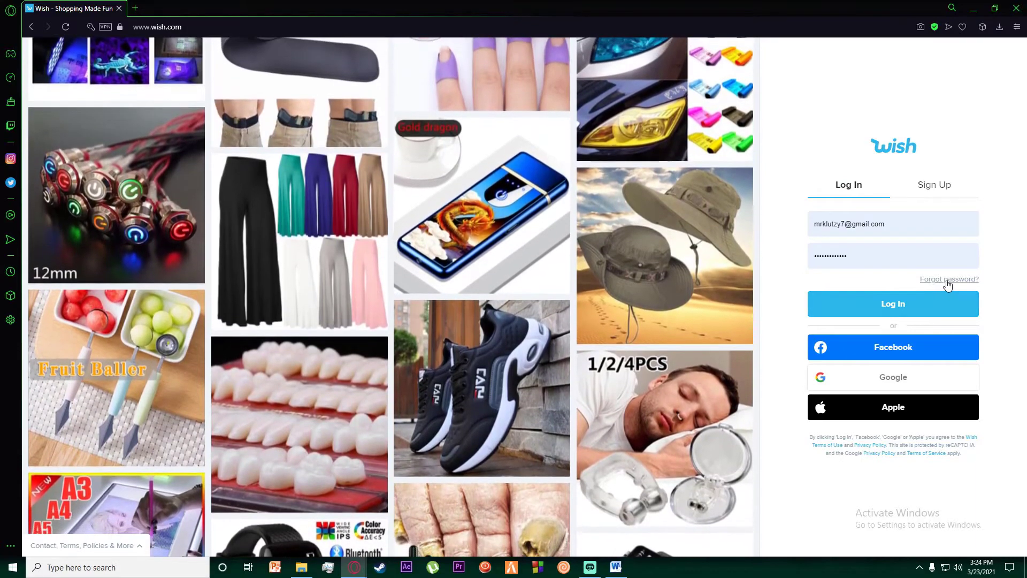
left_click(893, 224)
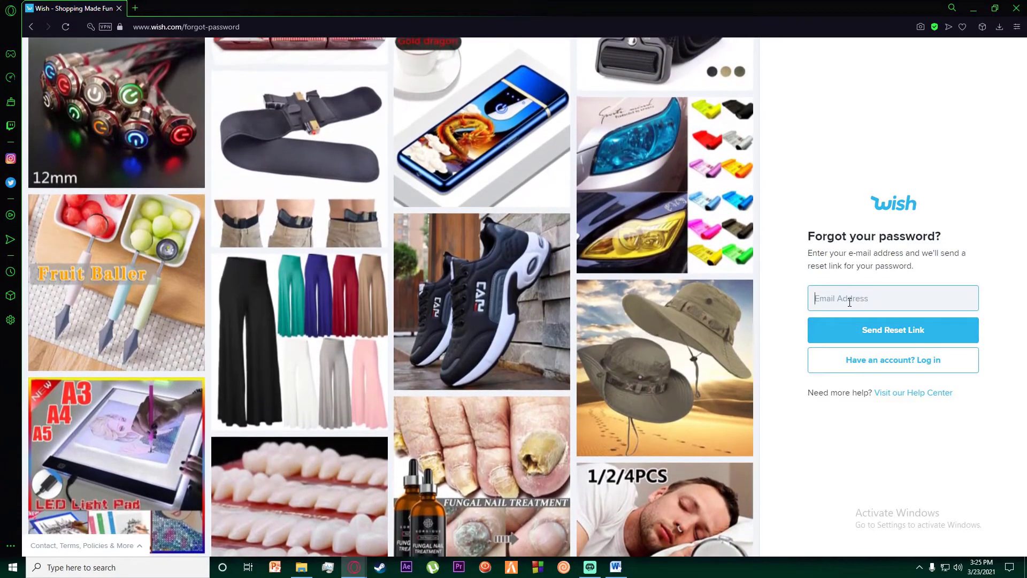
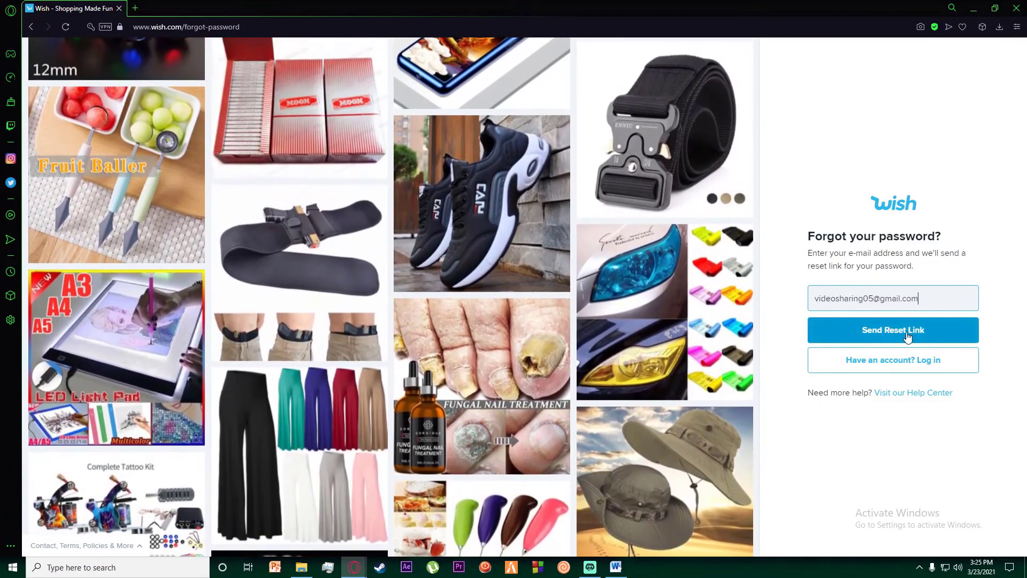
left_click(893, 329)
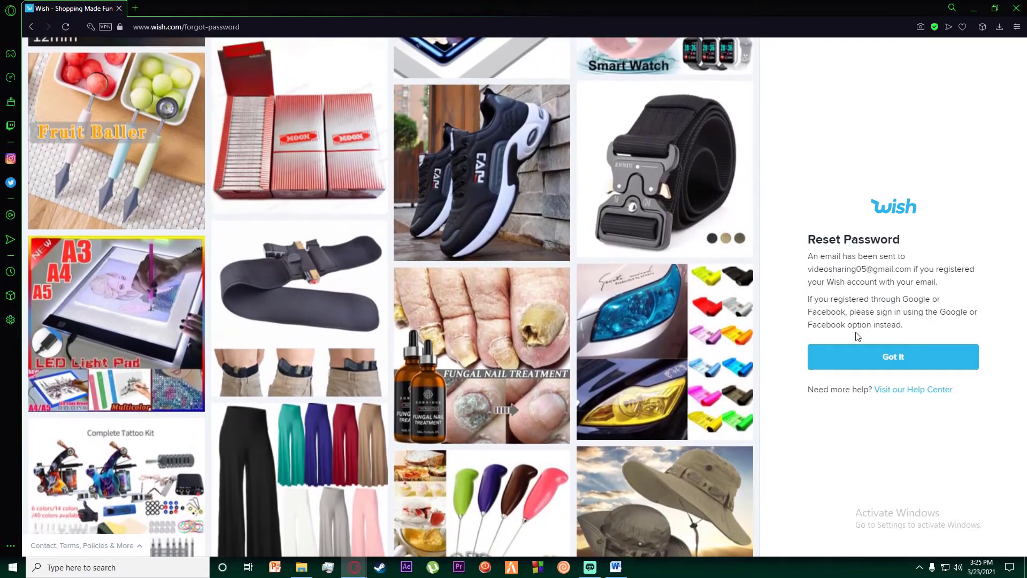
left_click(892, 356)
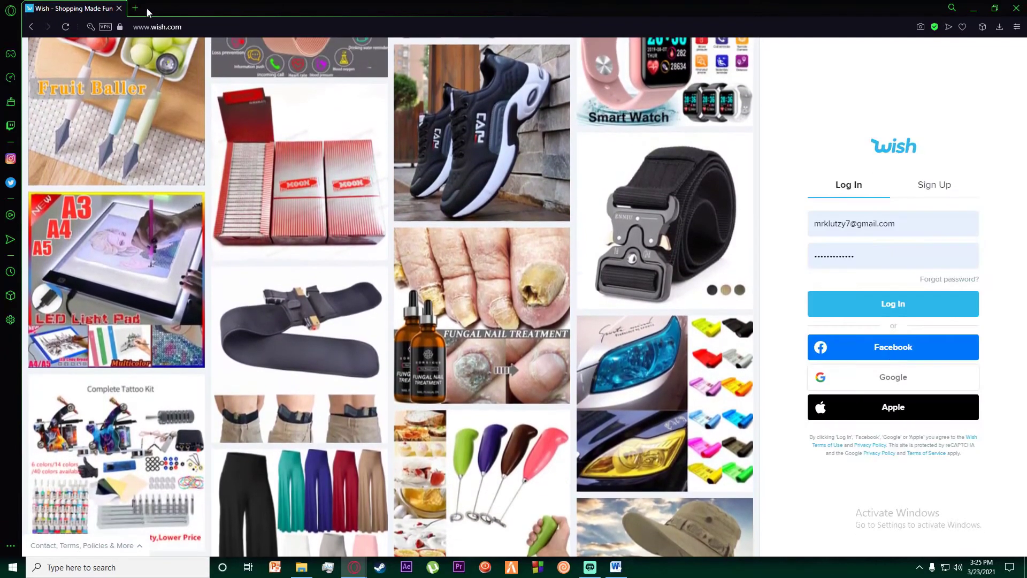
Step: In a new tab, open the Wish reset email in Gmail and scroll to its link
left_click(135, 8)
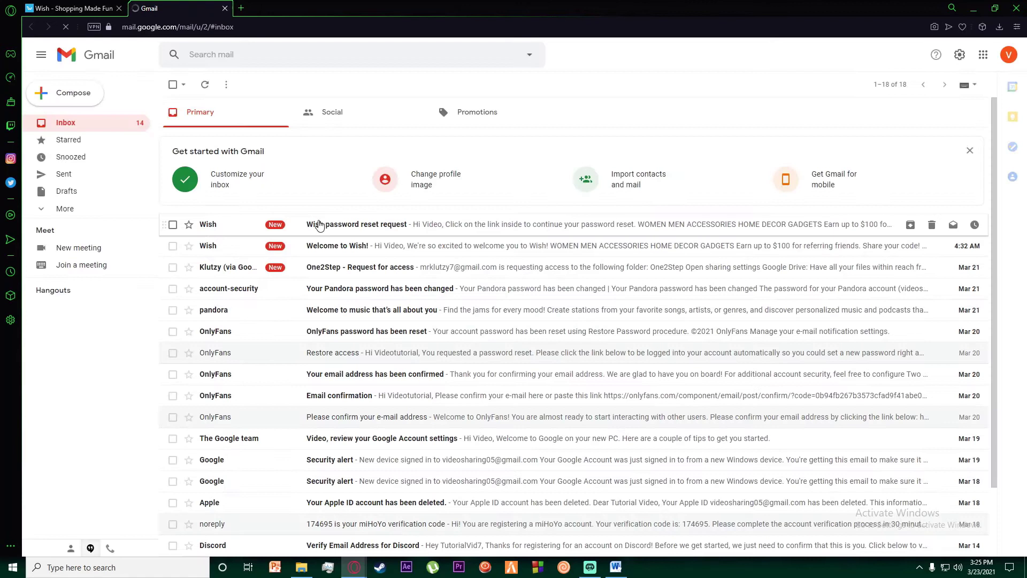
left_click(357, 224)
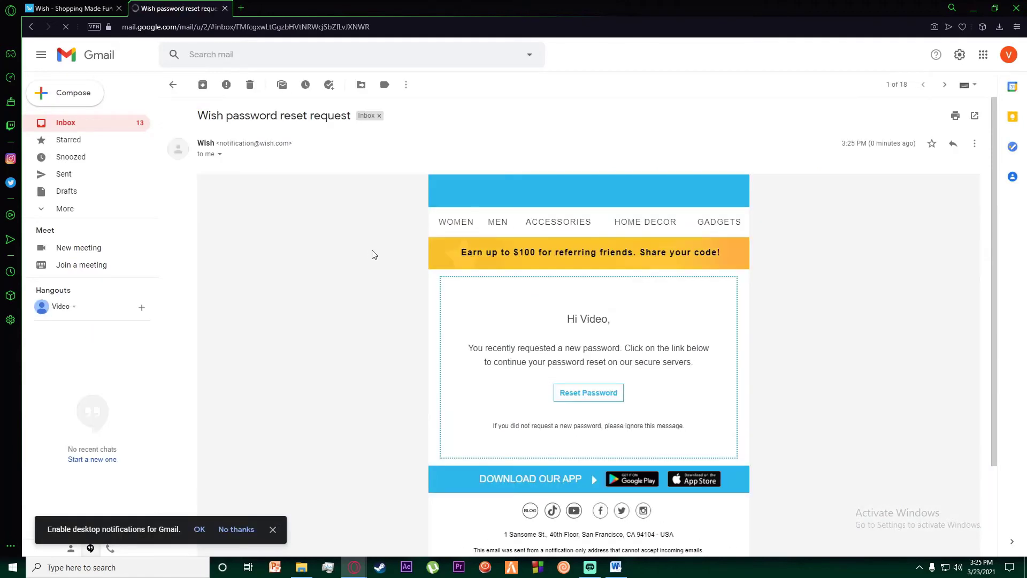
scroll("down", 3)
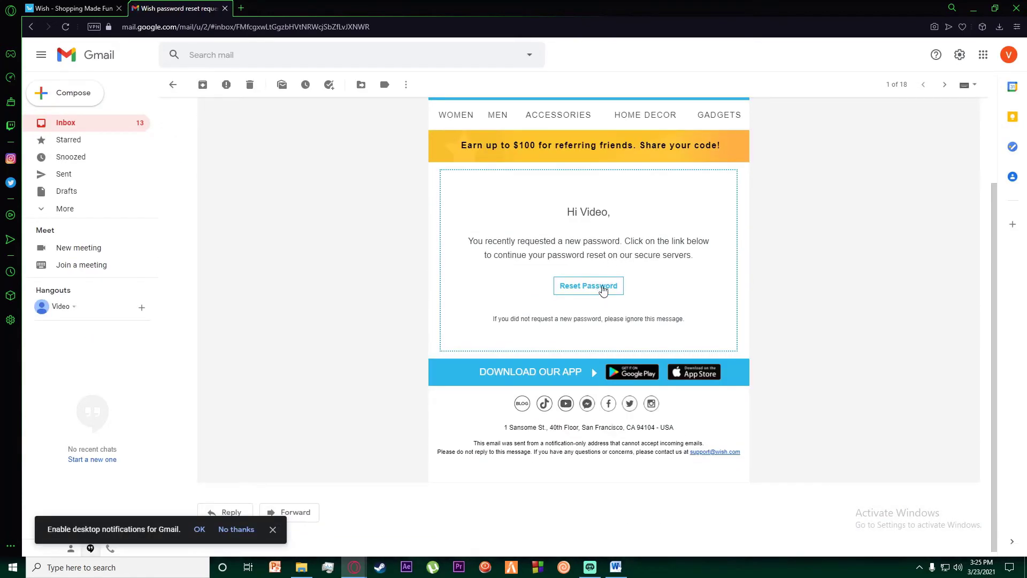
Step: Follow the email's Reset Password link and select the New Password field on Wish
left_click(587, 285)
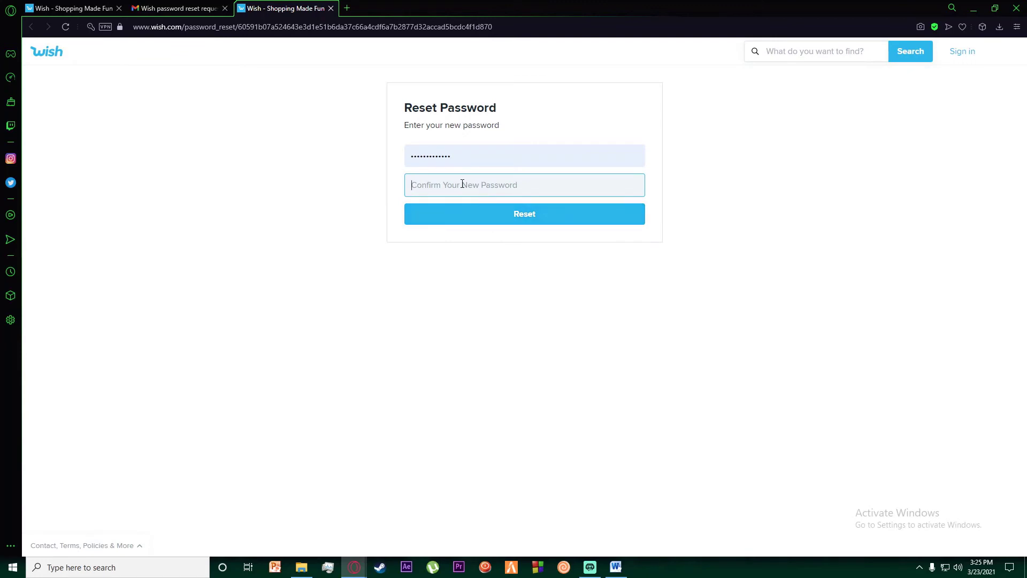
left_click(350, 174)
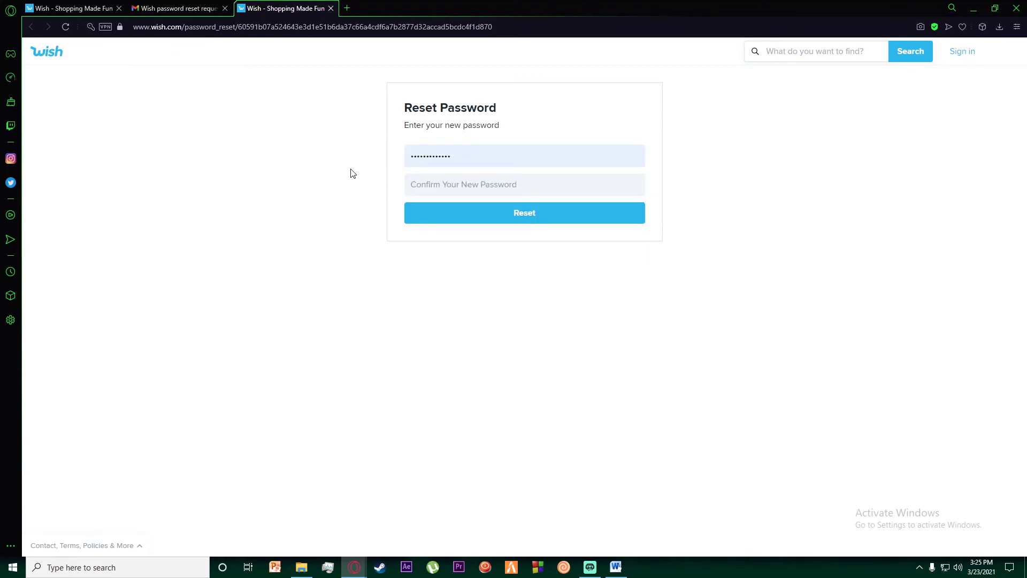
mouse_move(550, 213)
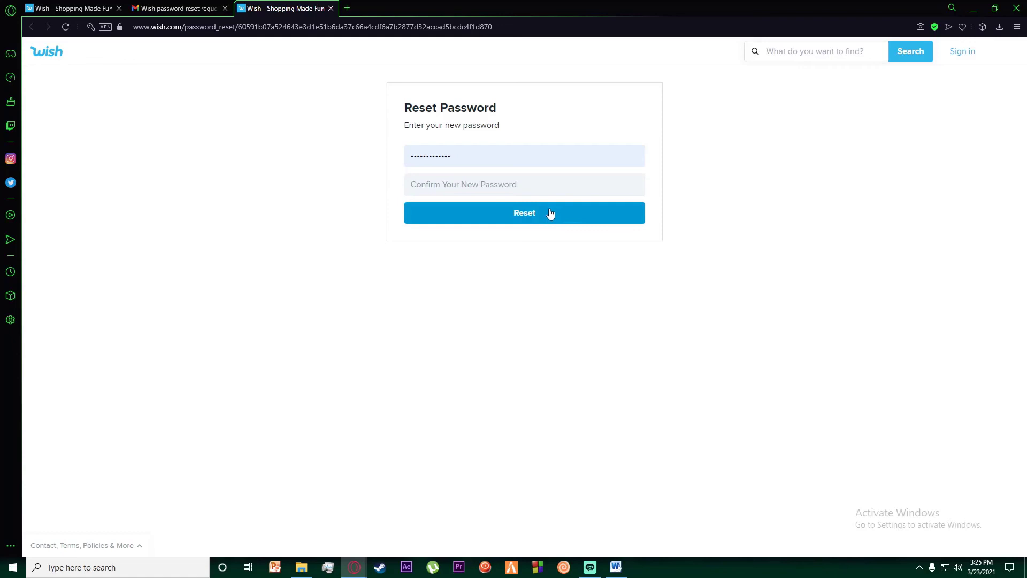
mouse_move(654, 313)
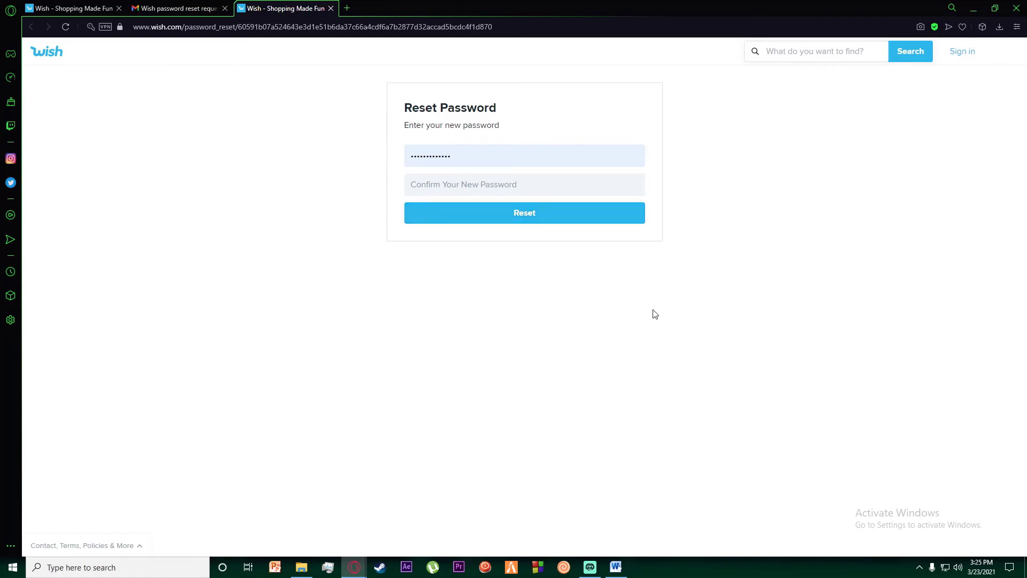